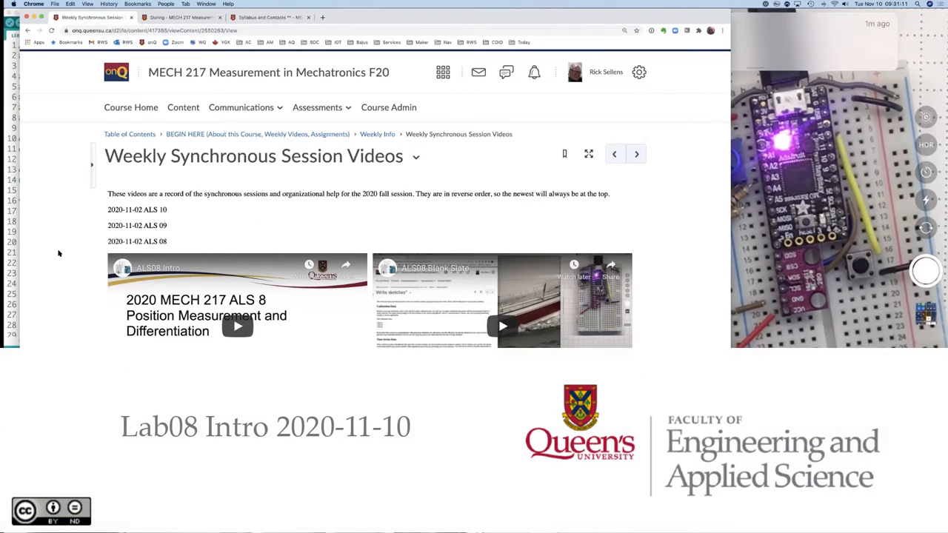
scroll(down, 3)
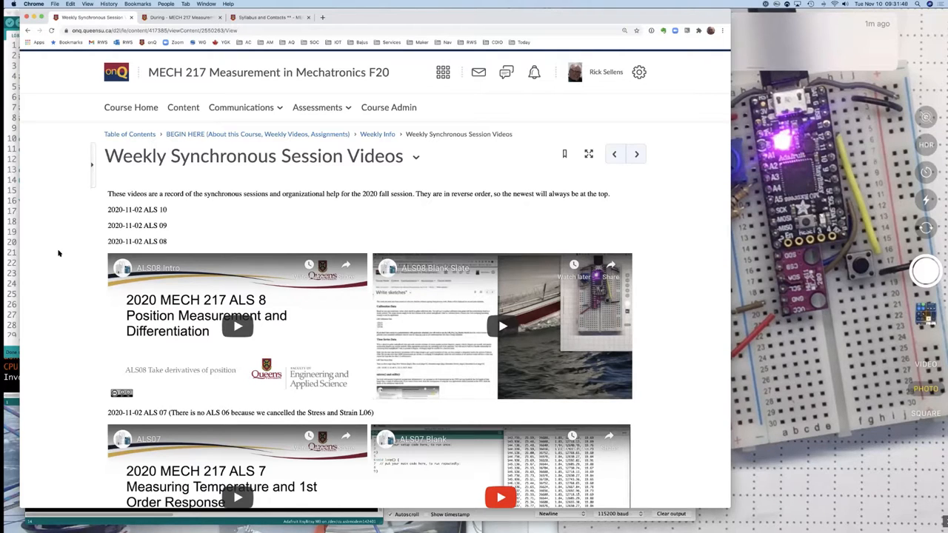
mouse_move(72, 298)
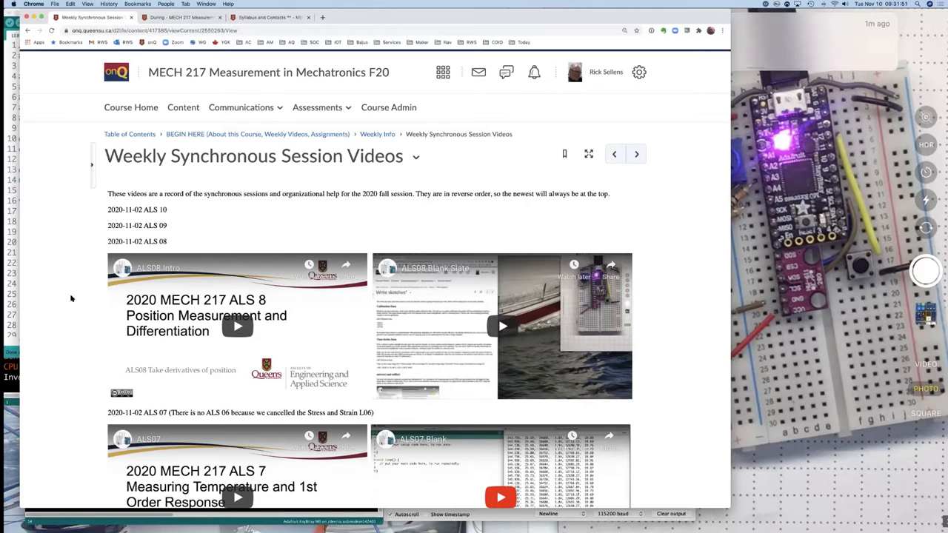
mouse_move(191, 364)
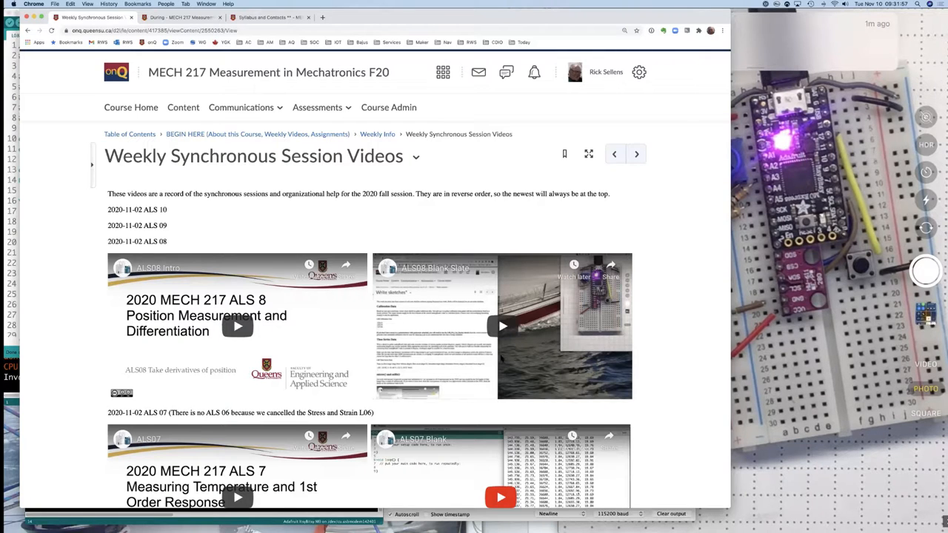
mouse_move(491, 344)
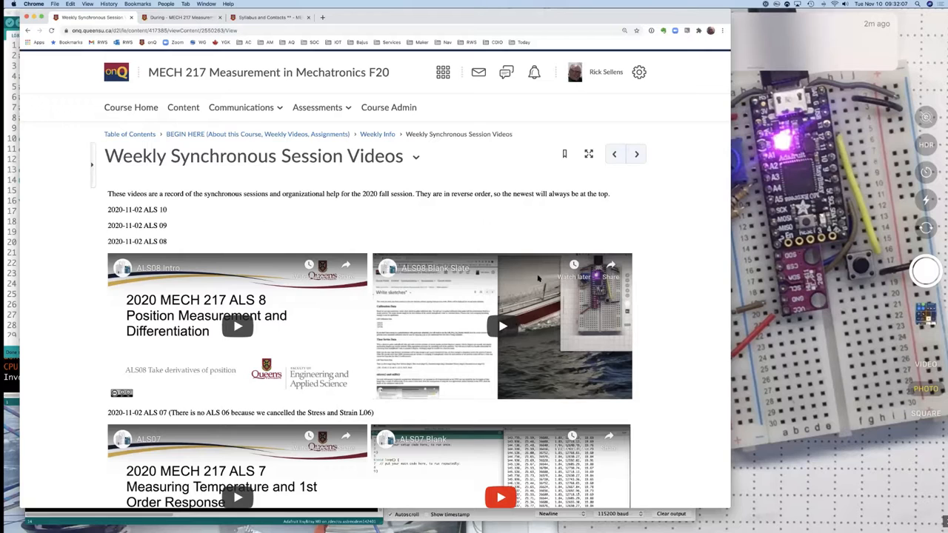
mouse_move(505, 227)
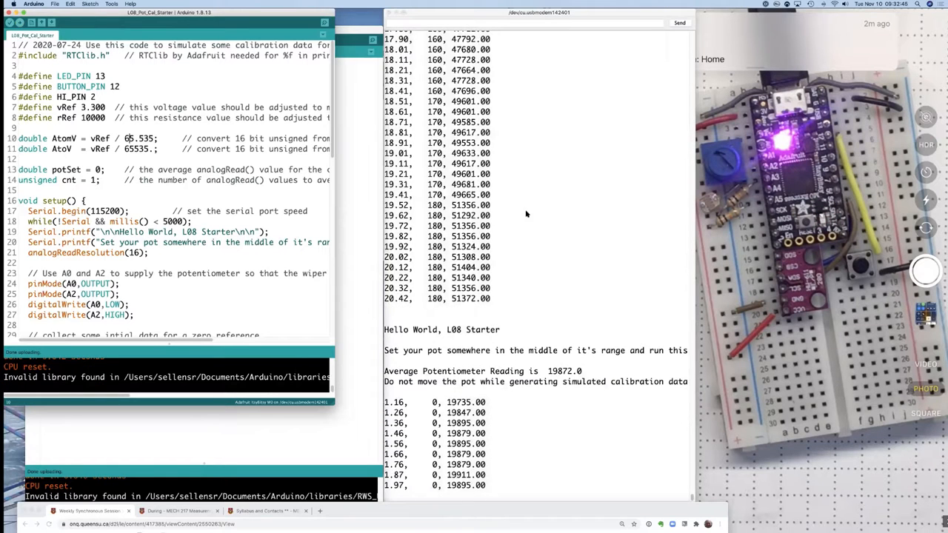
scroll(down, 3)
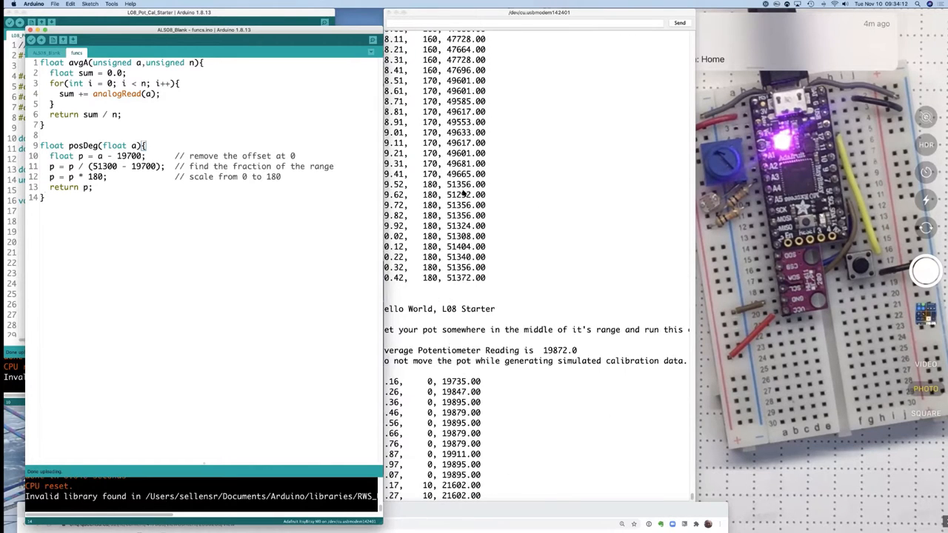
scroll(down, 3)
text(8)
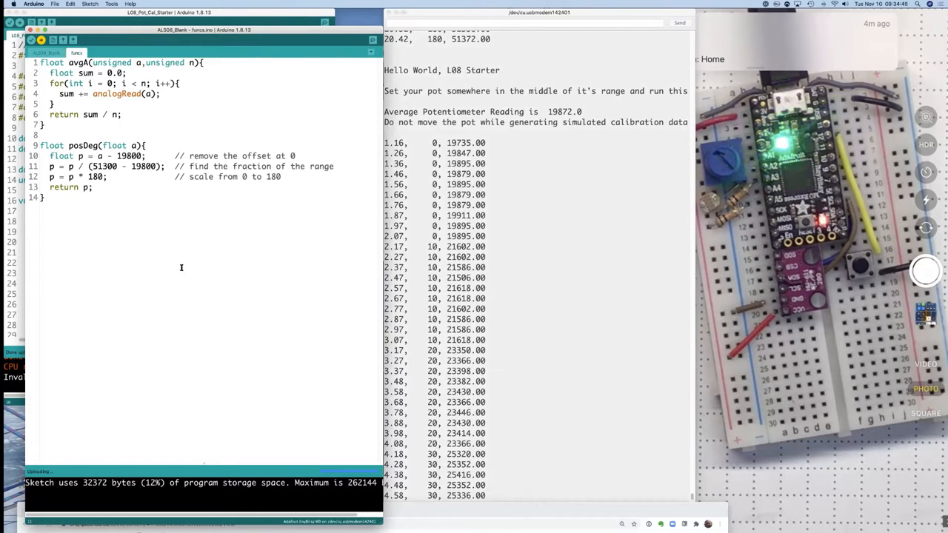
mouse_move(166, 242)
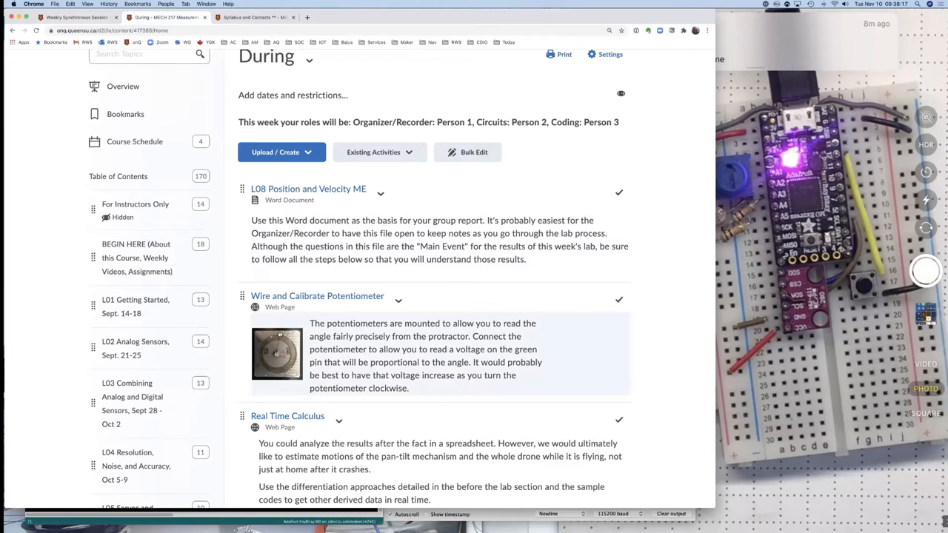
mouse_move(321, 357)
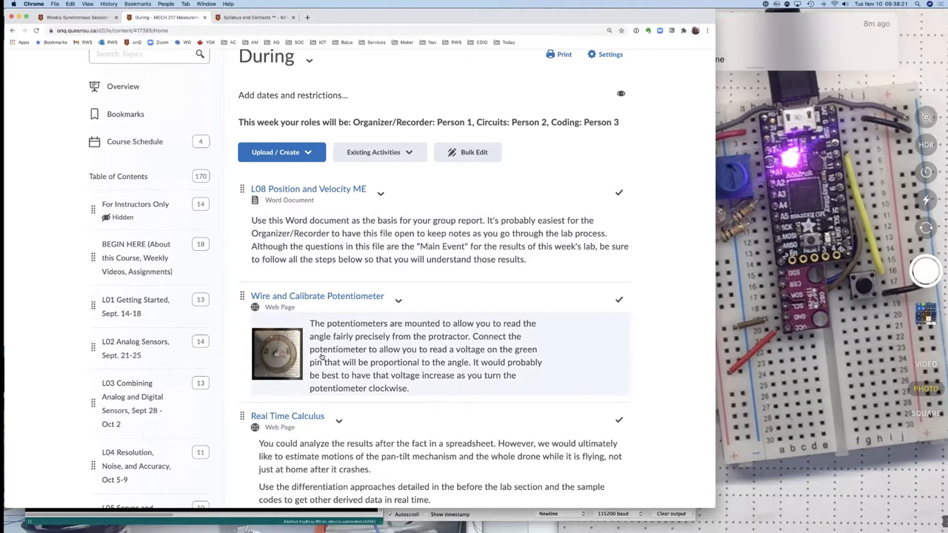
scroll(down, 3)
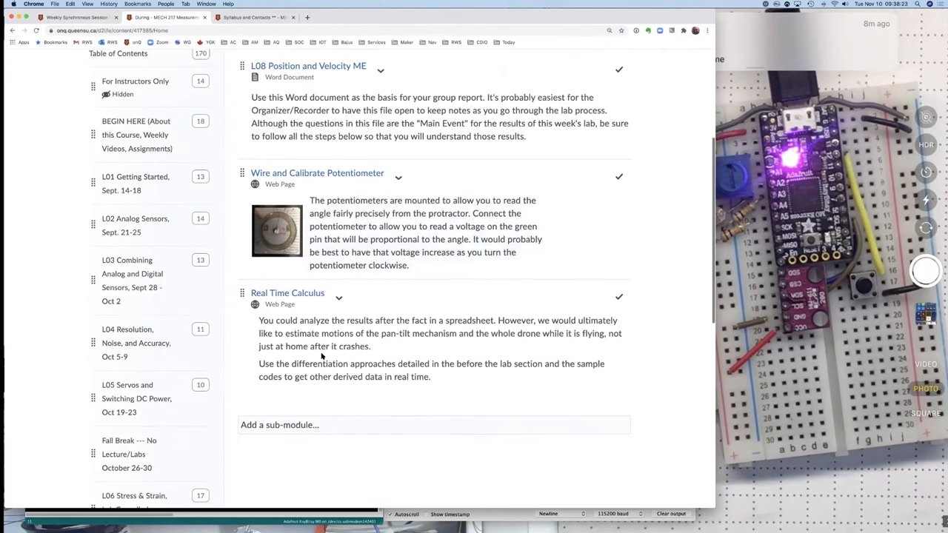
scroll(down, 3)
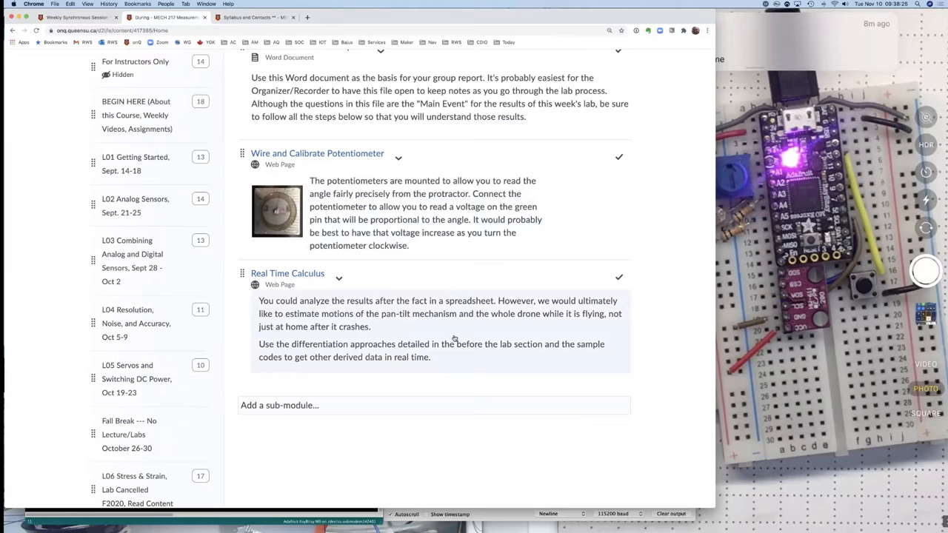